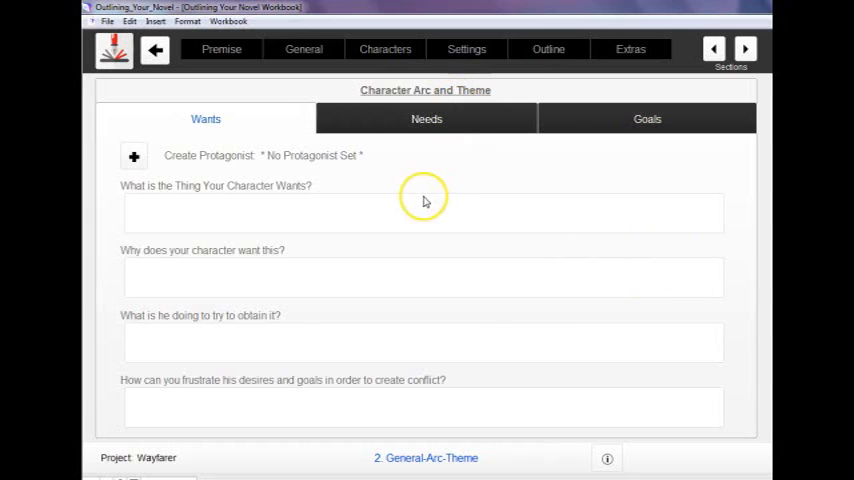
Go to the Character Arc and Theme page from the general story pages
left_click(304, 48)
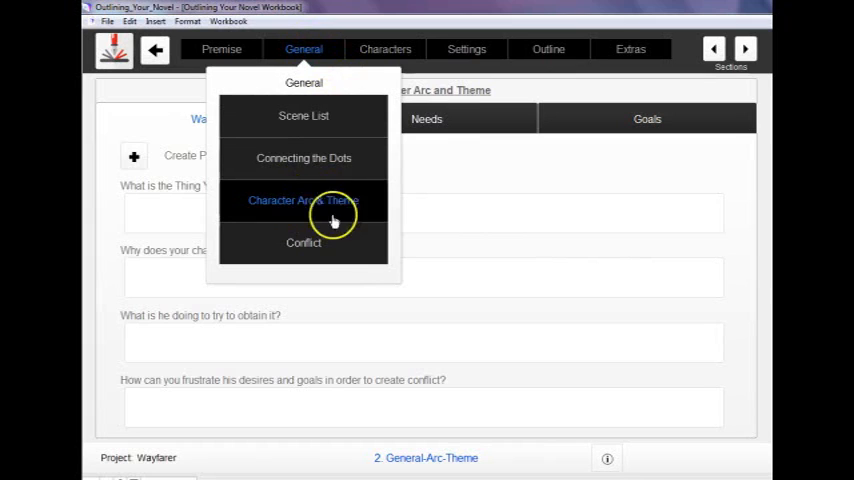
mouse_move(320, 158)
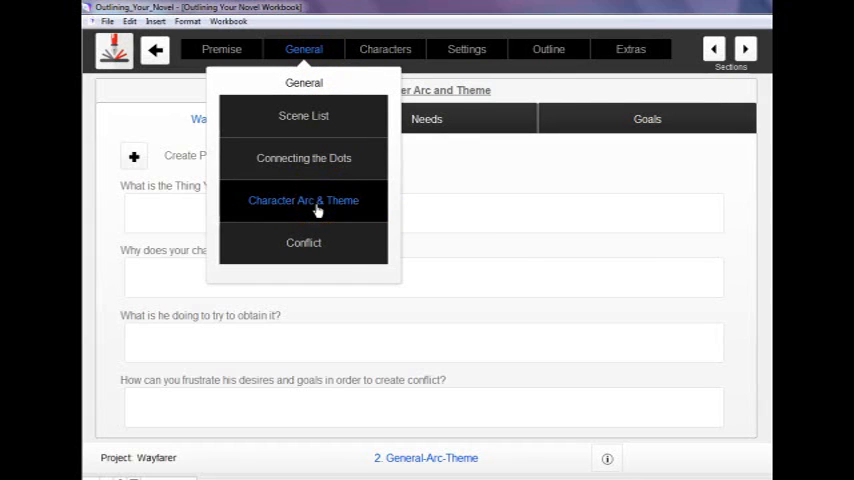
left_click(304, 200)
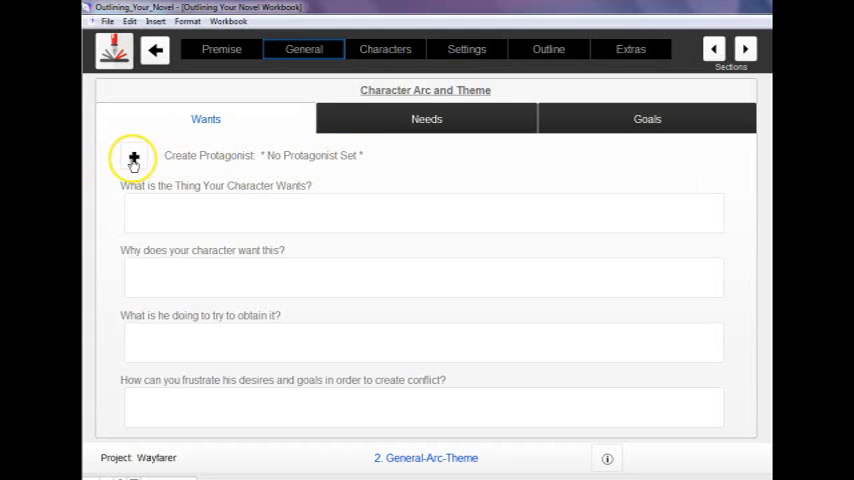
Create the protagonist, dismiss the instructions and select the placeholder name
left_click(132, 156)
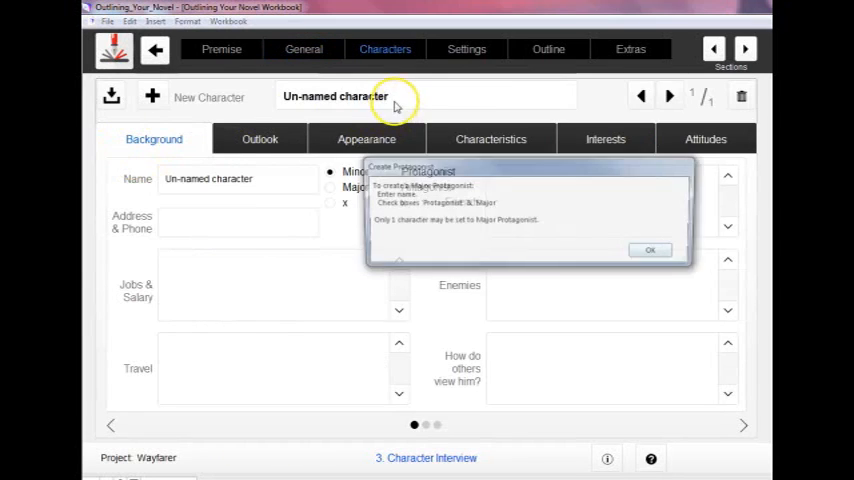
left_click(648, 250)
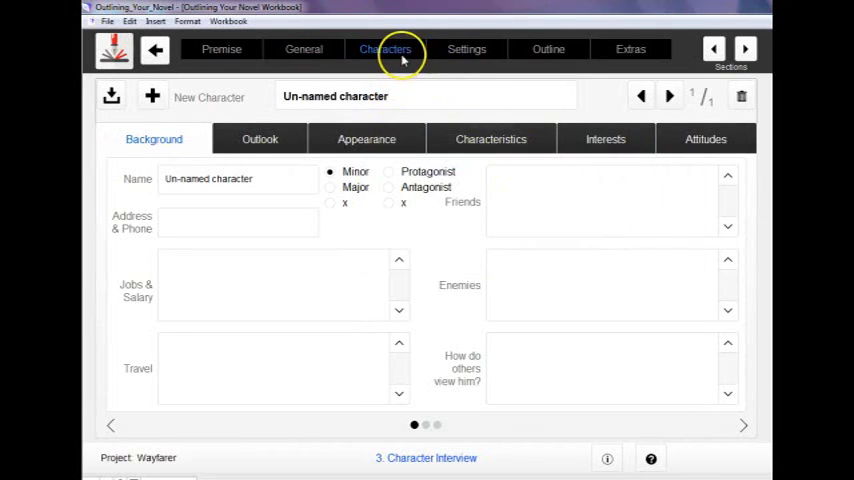
left_click(384, 48)
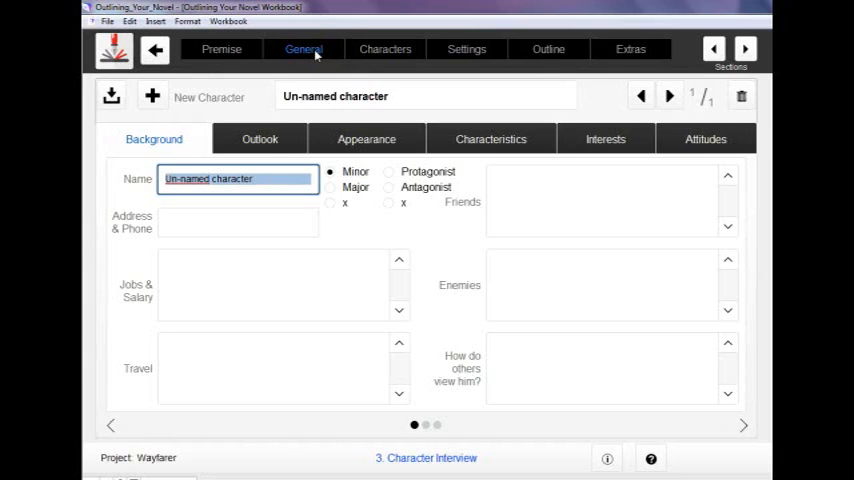
Name the character Will Hardy and mark him as a major protagonist
type("Will")
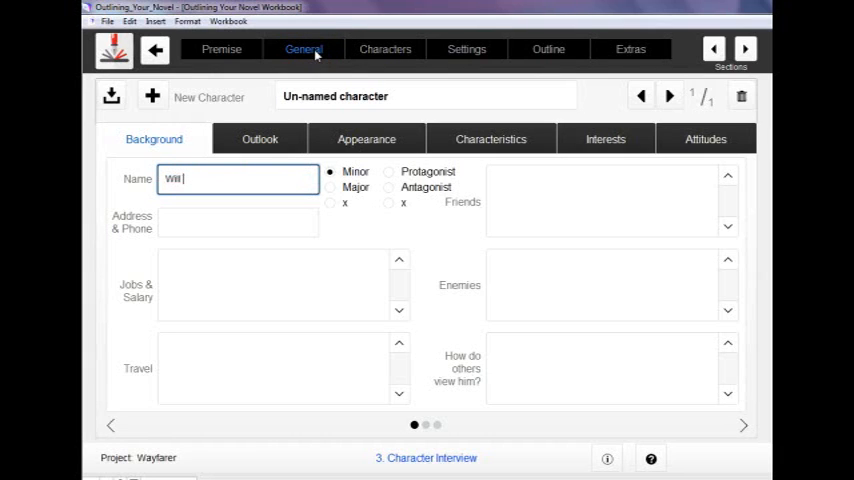
type("Hardy")
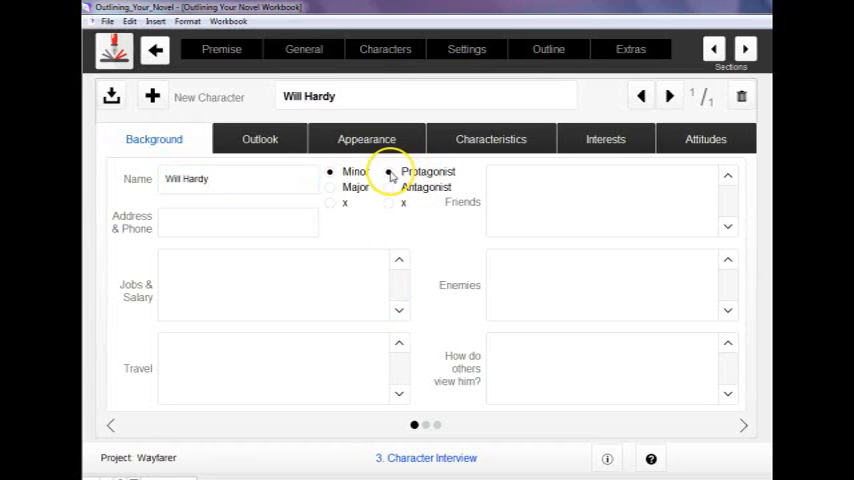
left_click(330, 188)
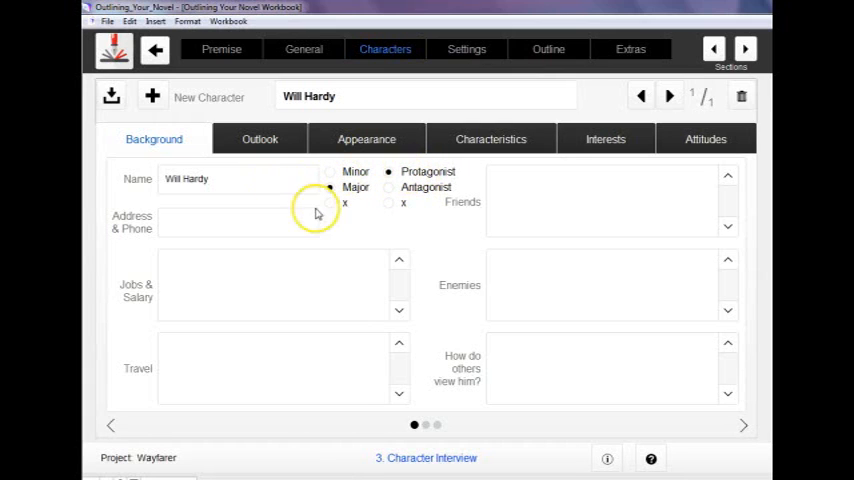
left_click(332, 188)
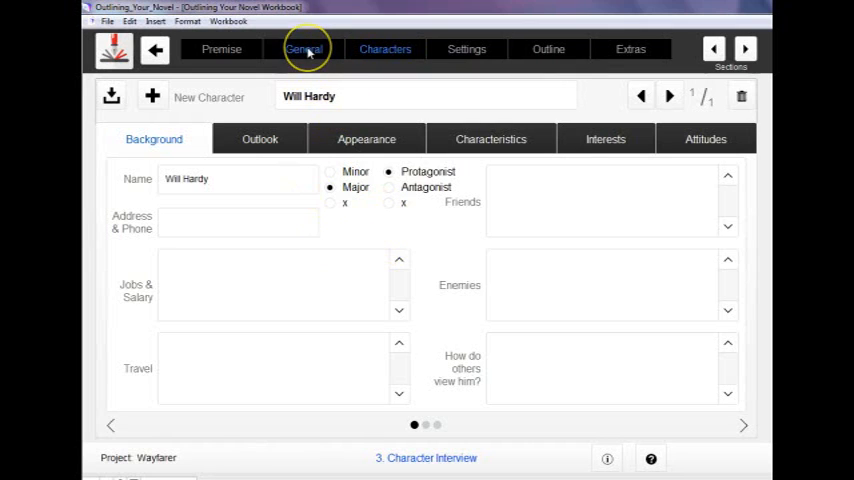
left_click(304, 48)
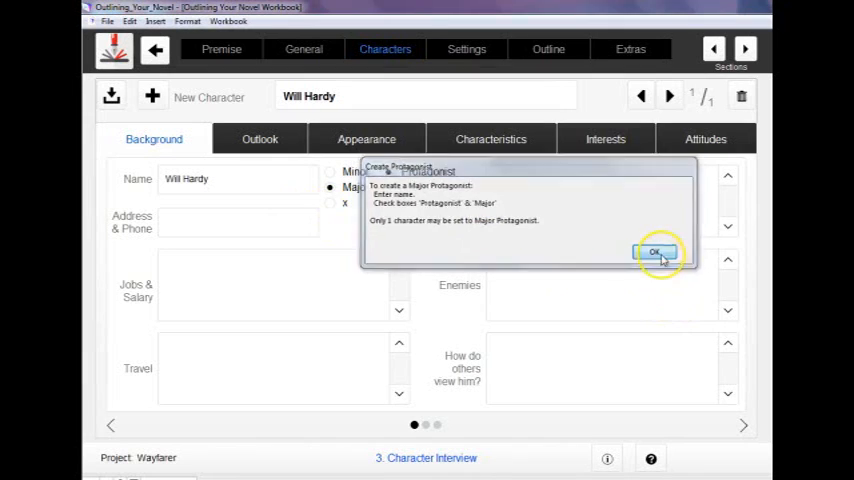
left_click(656, 252)
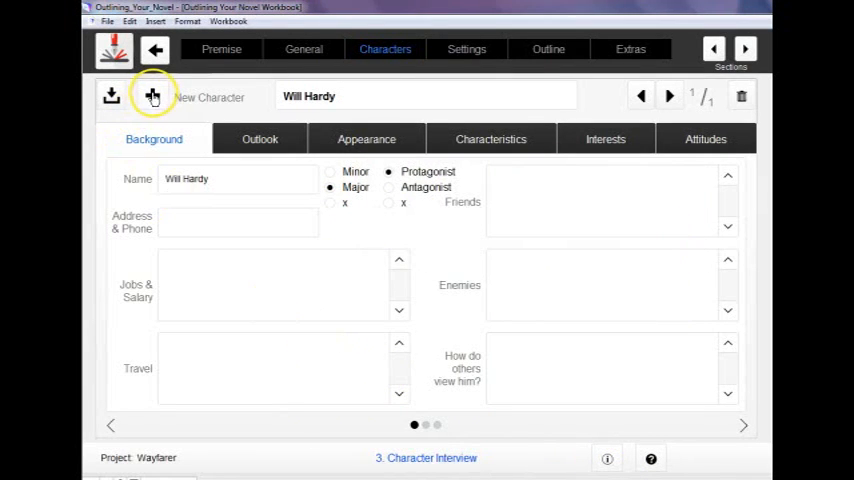
Add a second character and name her Rose Gray, left minor
left_click(152, 96)
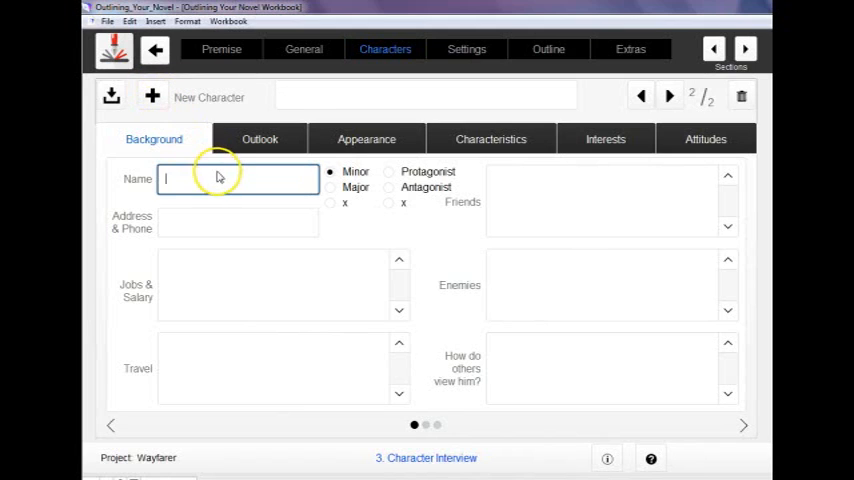
type("Rosi")
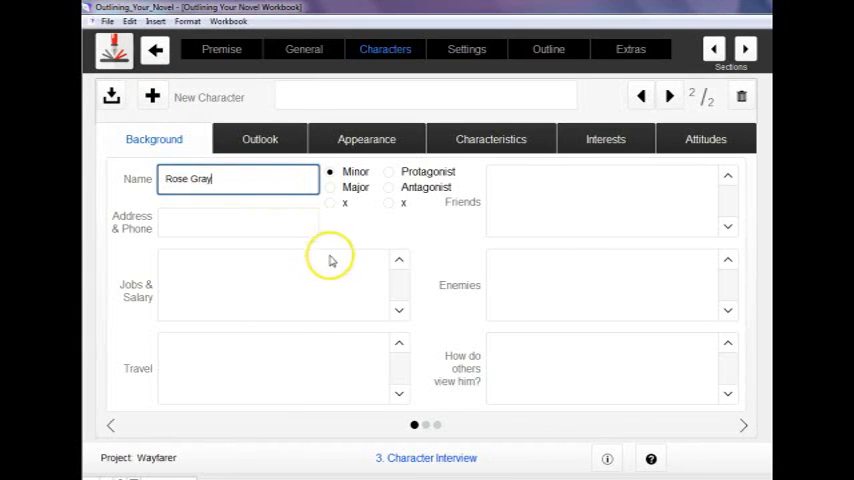
mouse_move(348, 200)
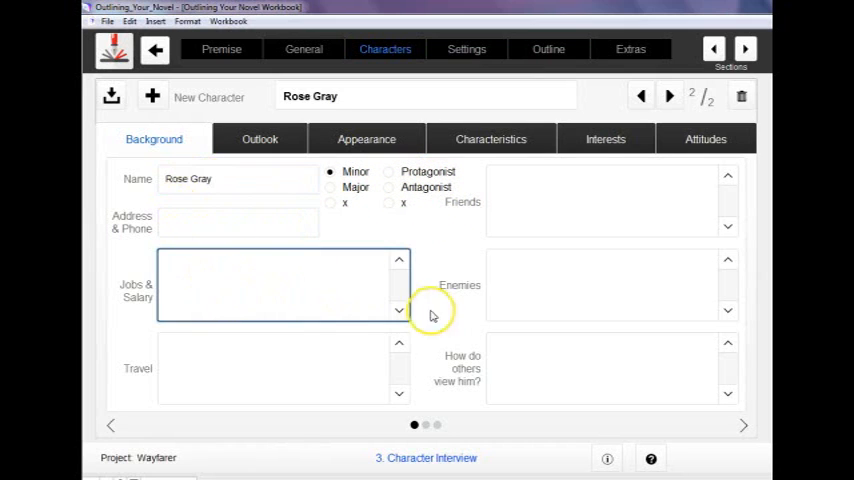
mouse_move(752, 160)
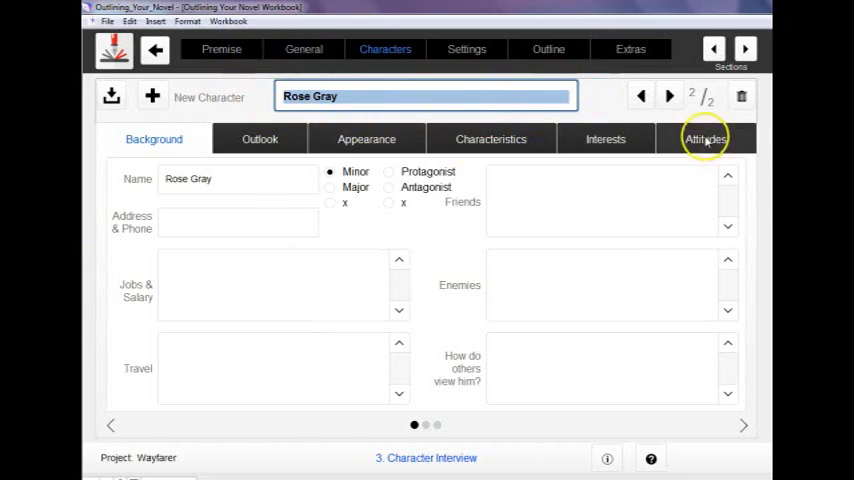
Flip between Will Hardy's and Rose Gray's pages, then return to the general story pages
left_click(640, 96)
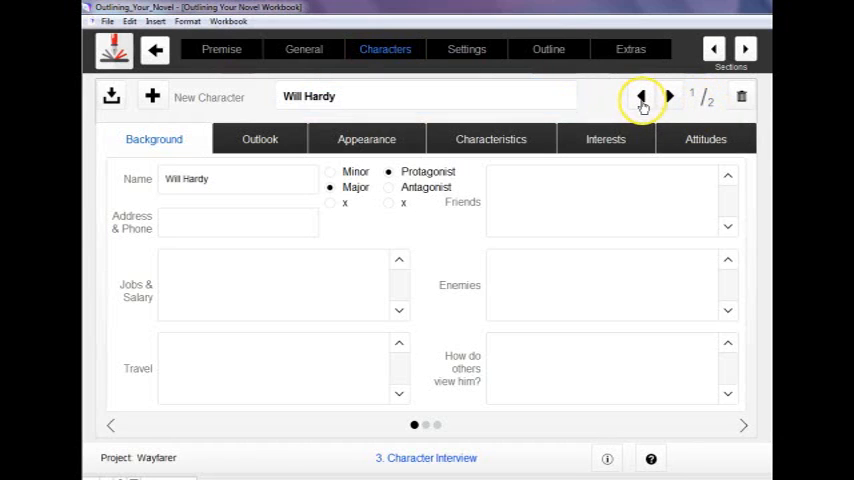
left_click(668, 96)
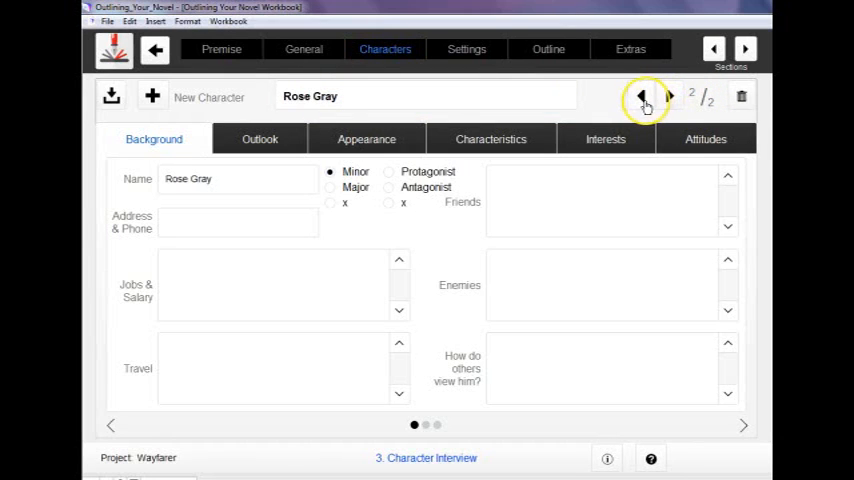
left_click(640, 96)
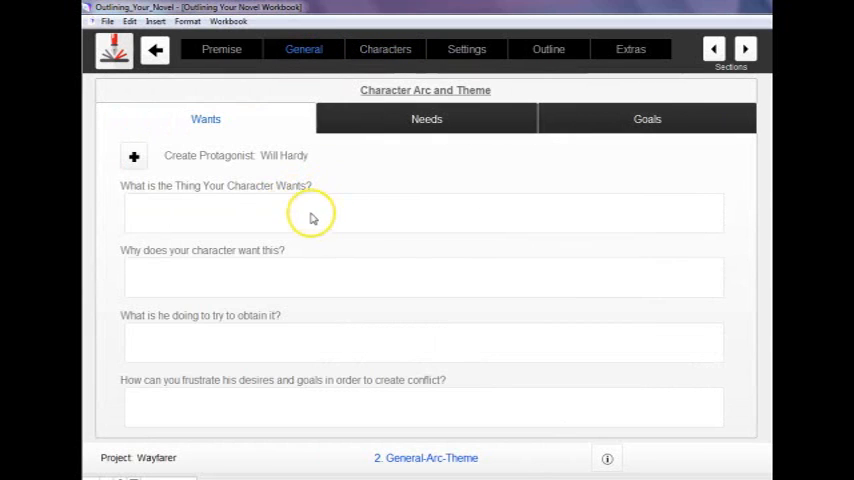
mouse_move(278, 108)
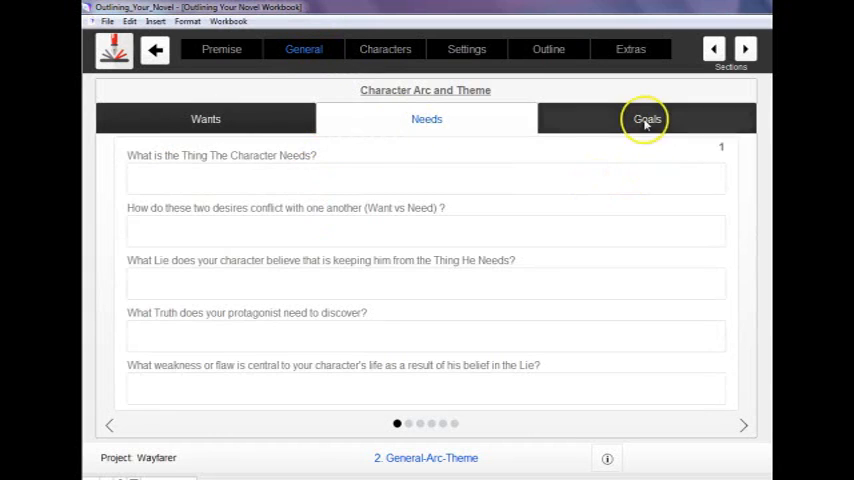
Review the Wants, Needs and Goals sections of the arc page, then return to Will Hardy's interview
left_click(204, 120)
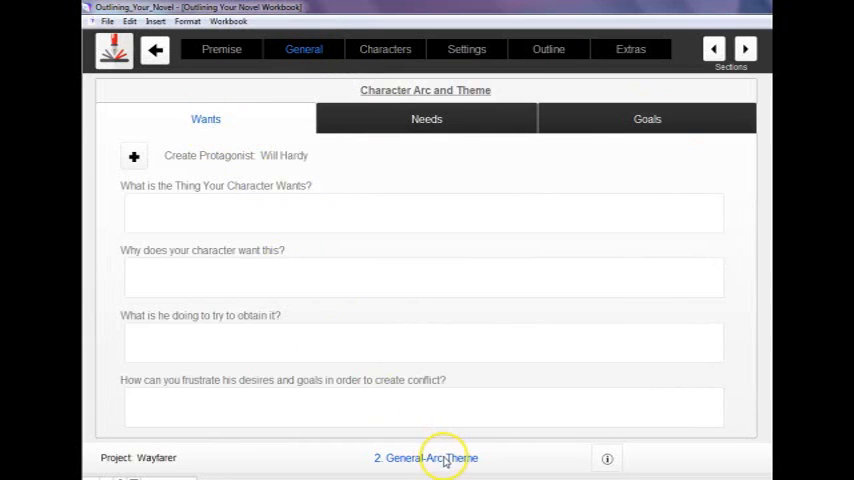
left_click(424, 212)
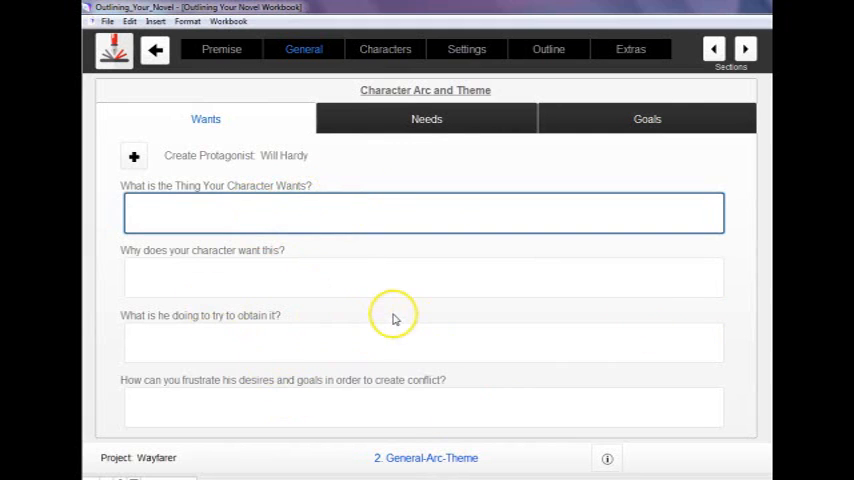
left_click(426, 118)
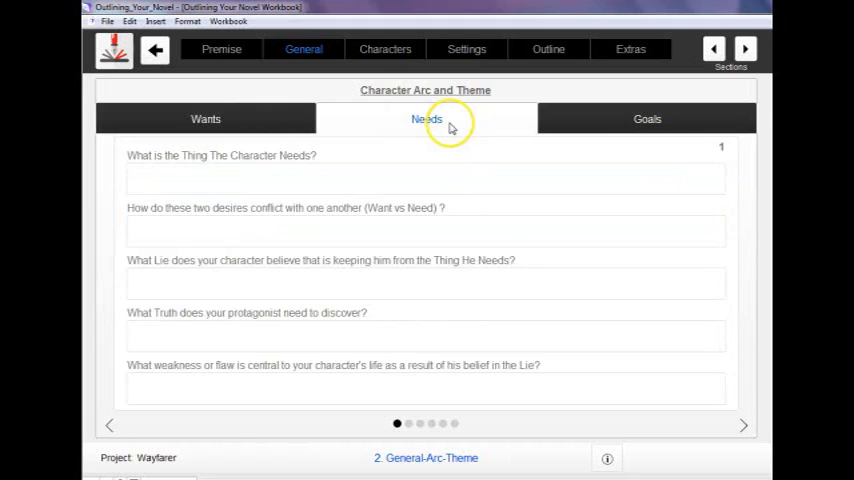
left_click(648, 120)
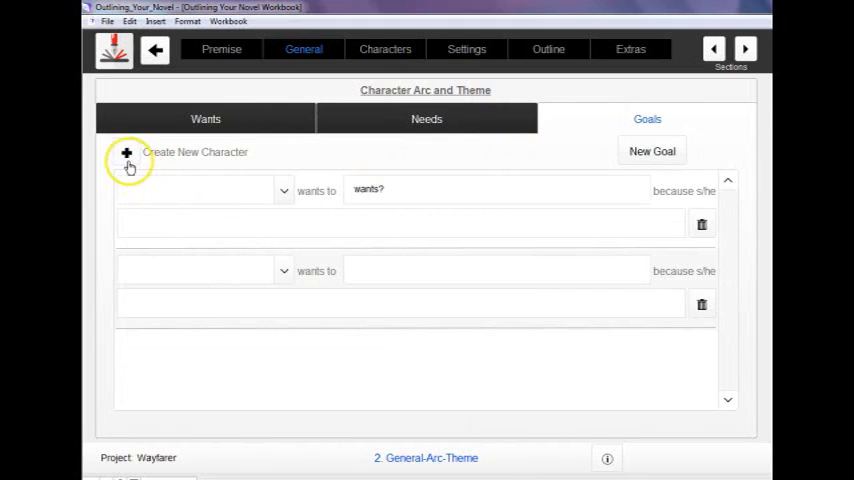
left_click(384, 48)
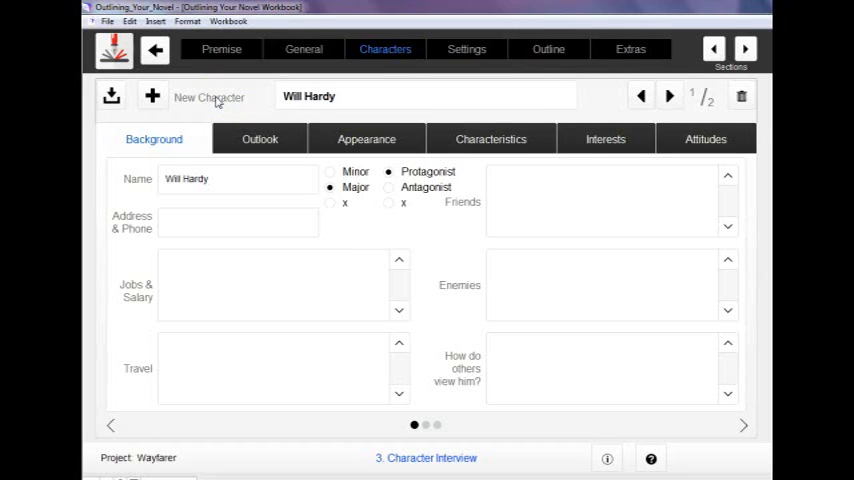
mouse_move(256, 340)
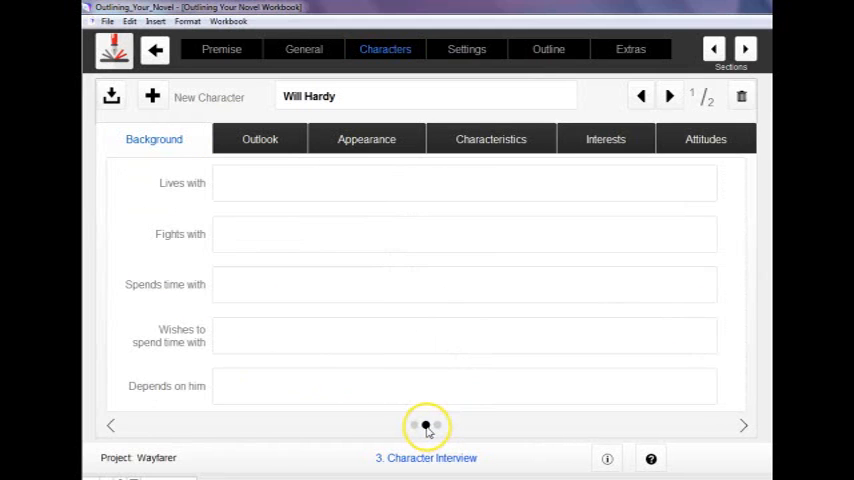
left_click(154, 140)
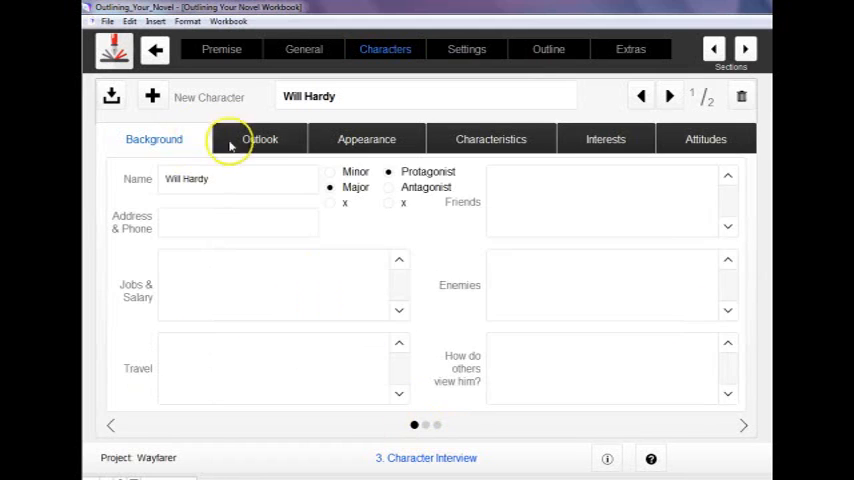
left_click(492, 140)
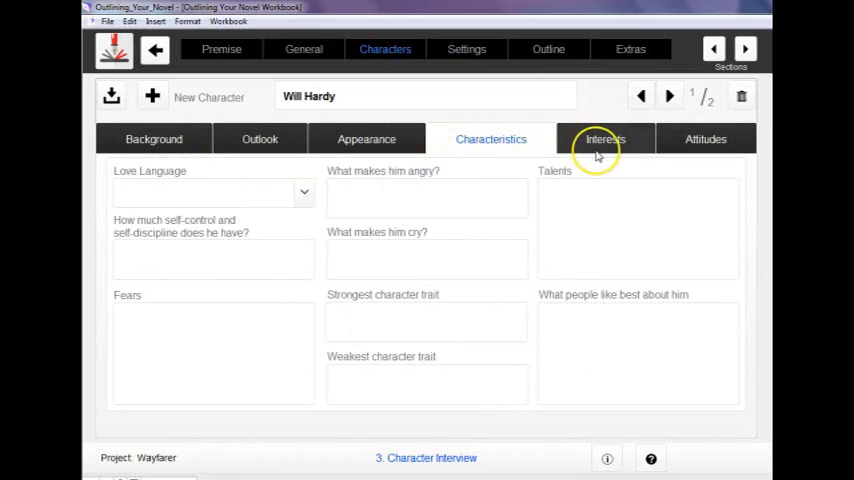
left_click(154, 140)
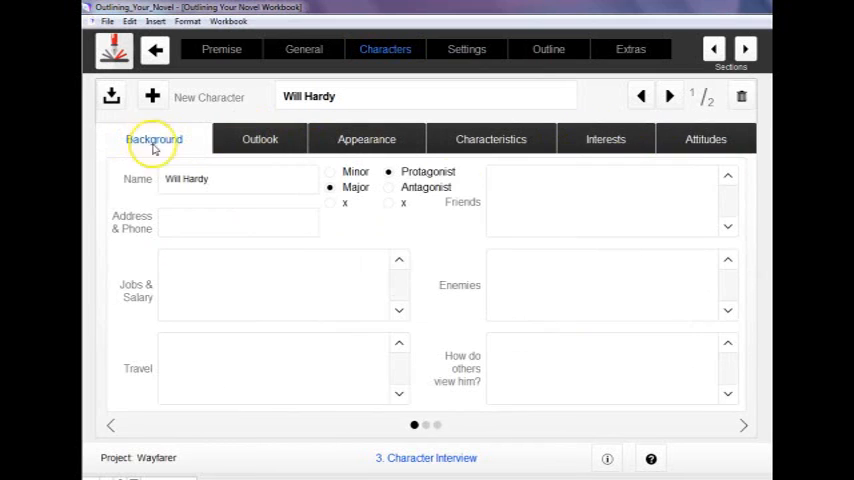
left_click(668, 96)
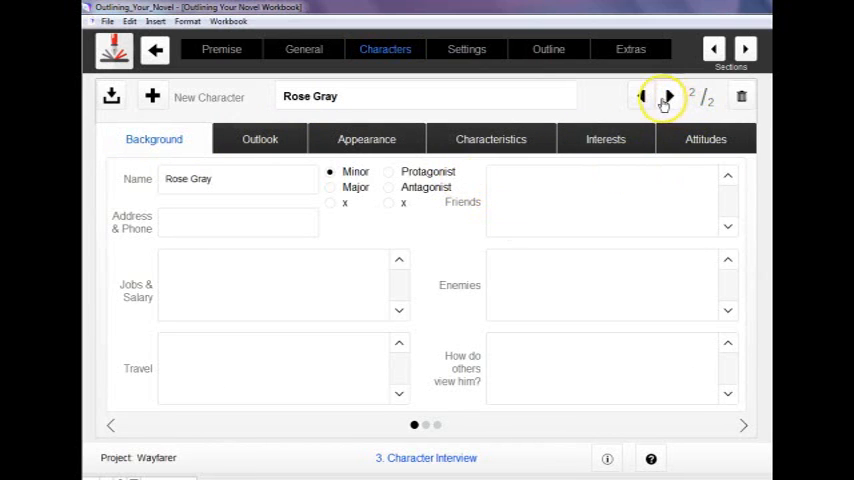
left_click(664, 96)
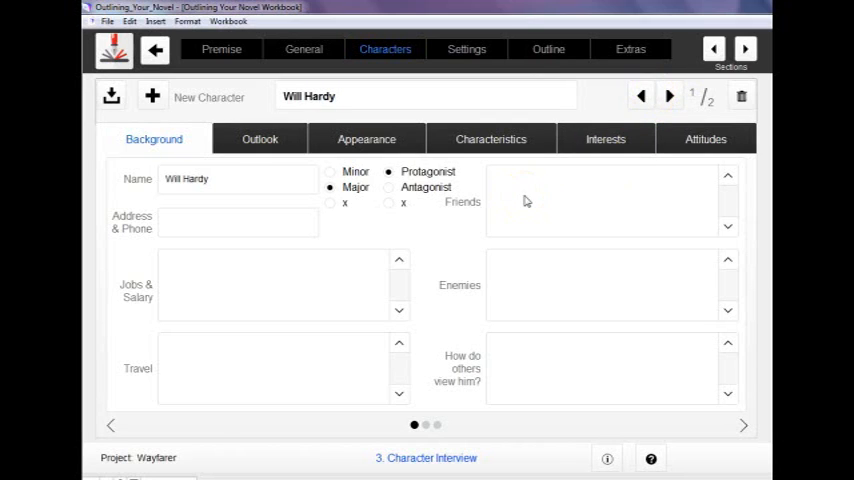